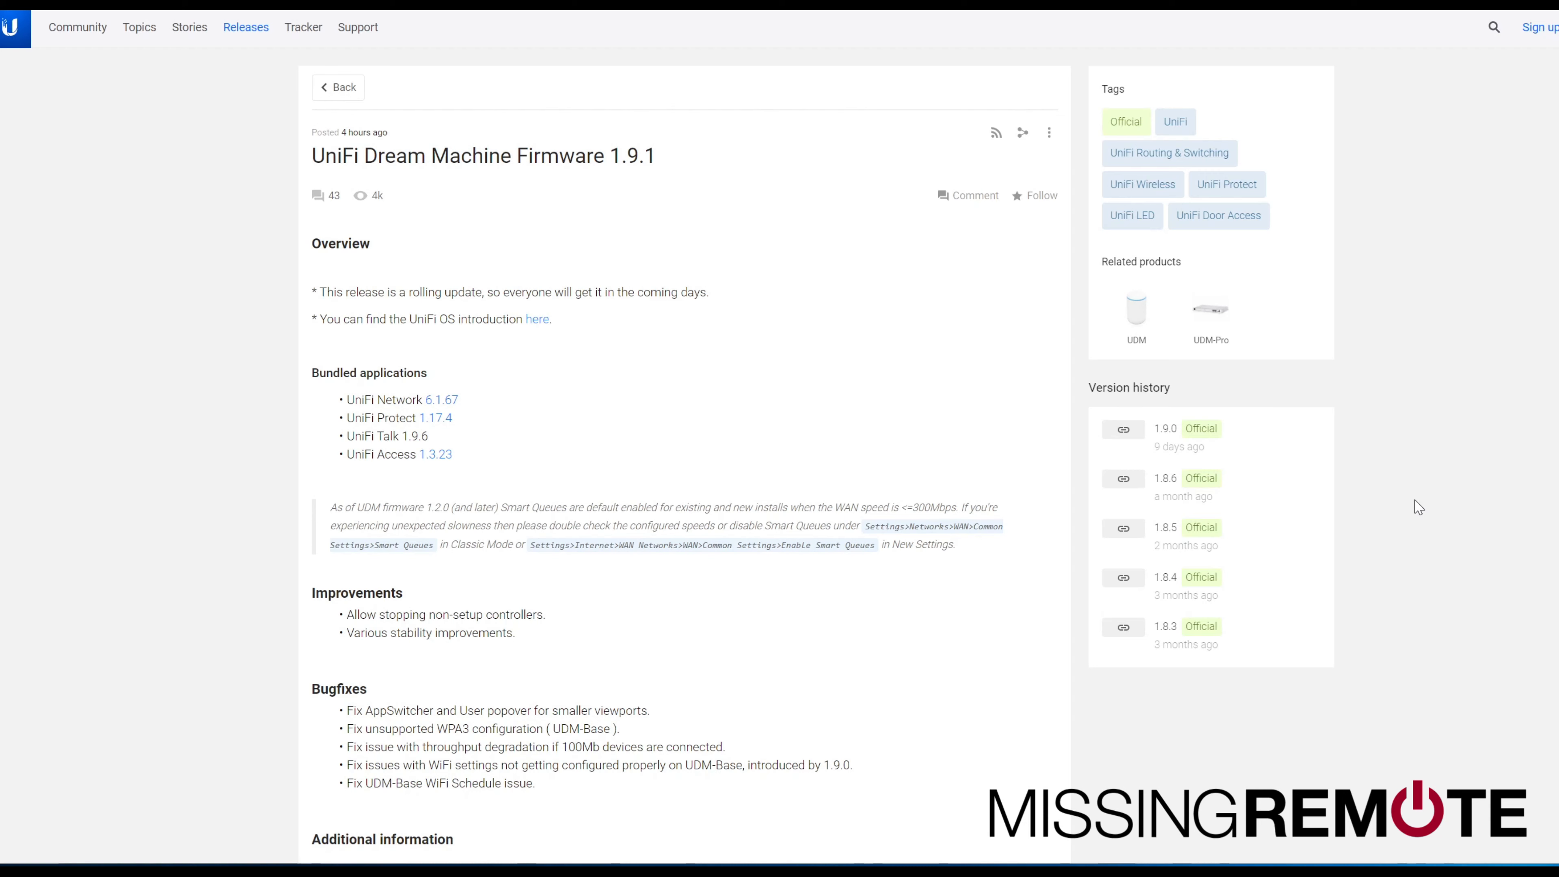
pyautogui.moveTo(1403, 425)
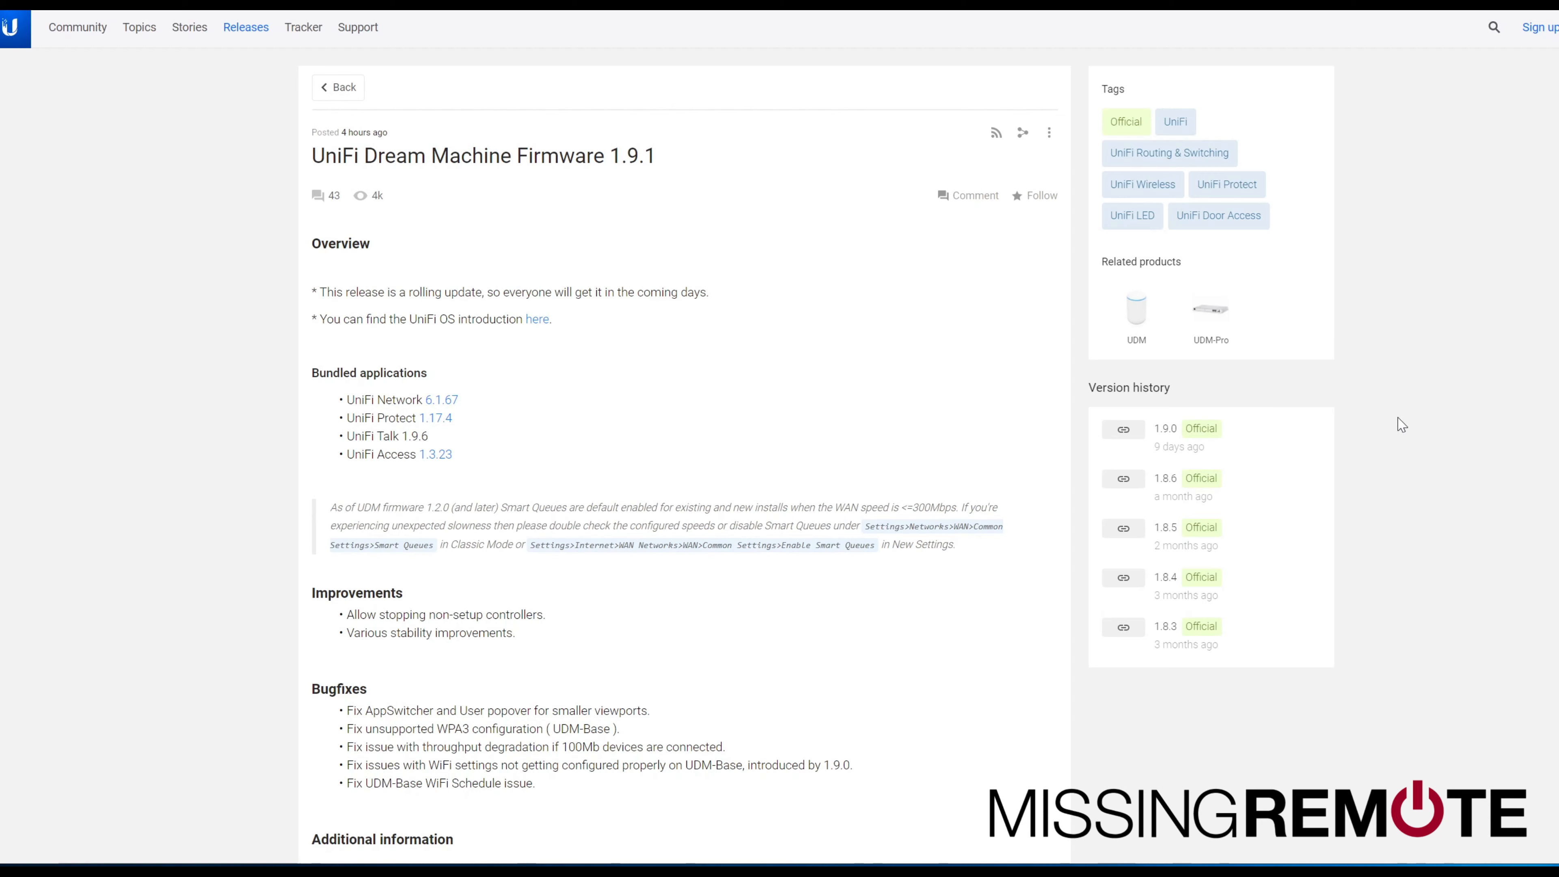
# - Highlight the 1.9.1 version in the title, the two improvement items and the bugfixes list
pyautogui.doubleClick(632, 156)
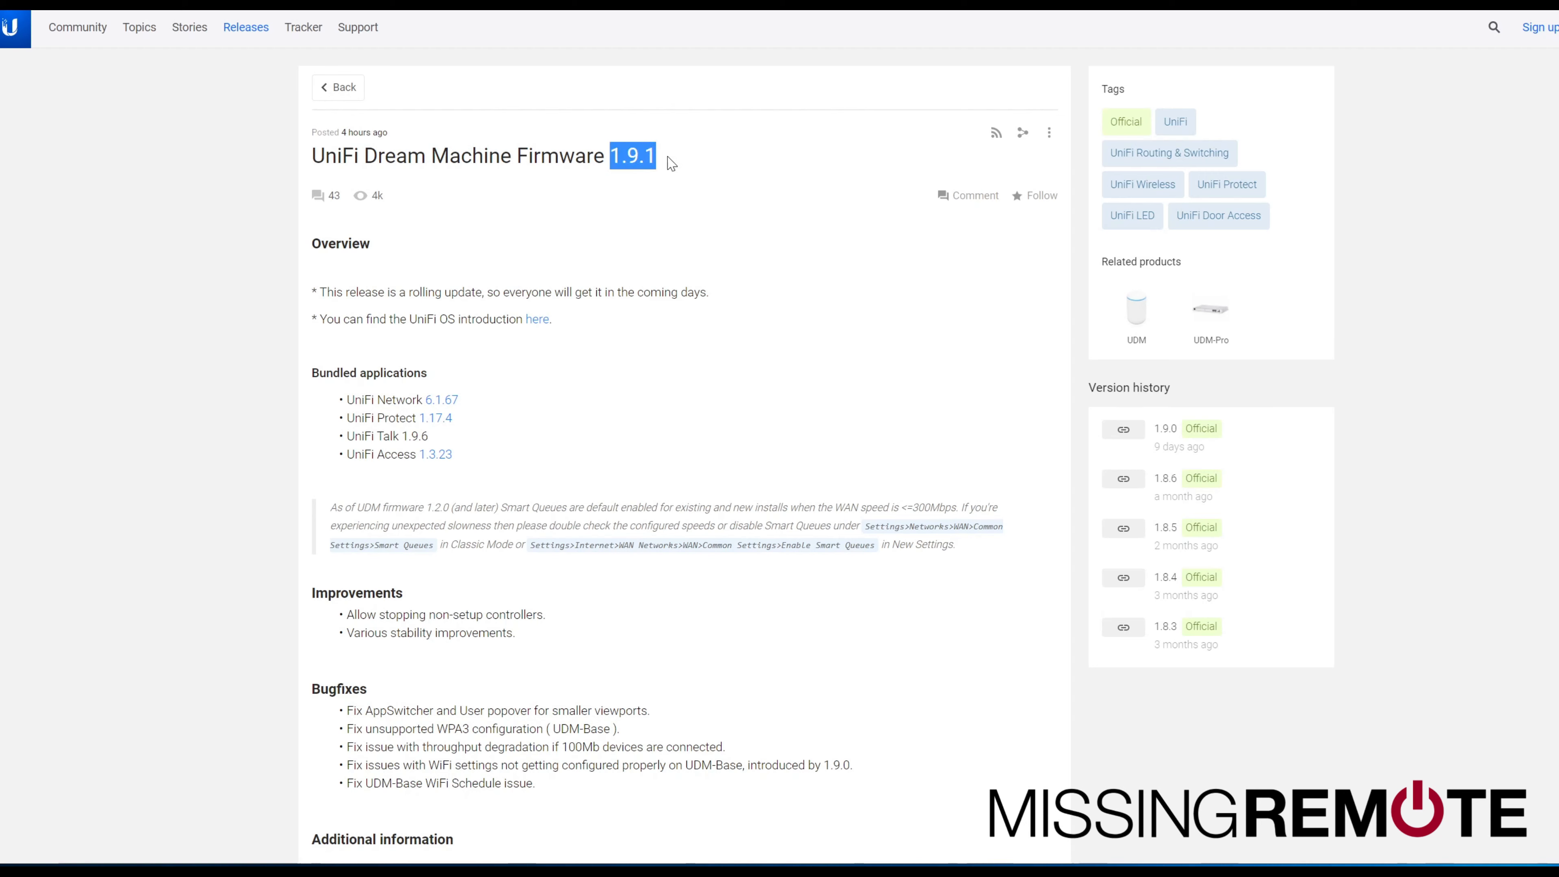
pyautogui.moveTo(736, 297)
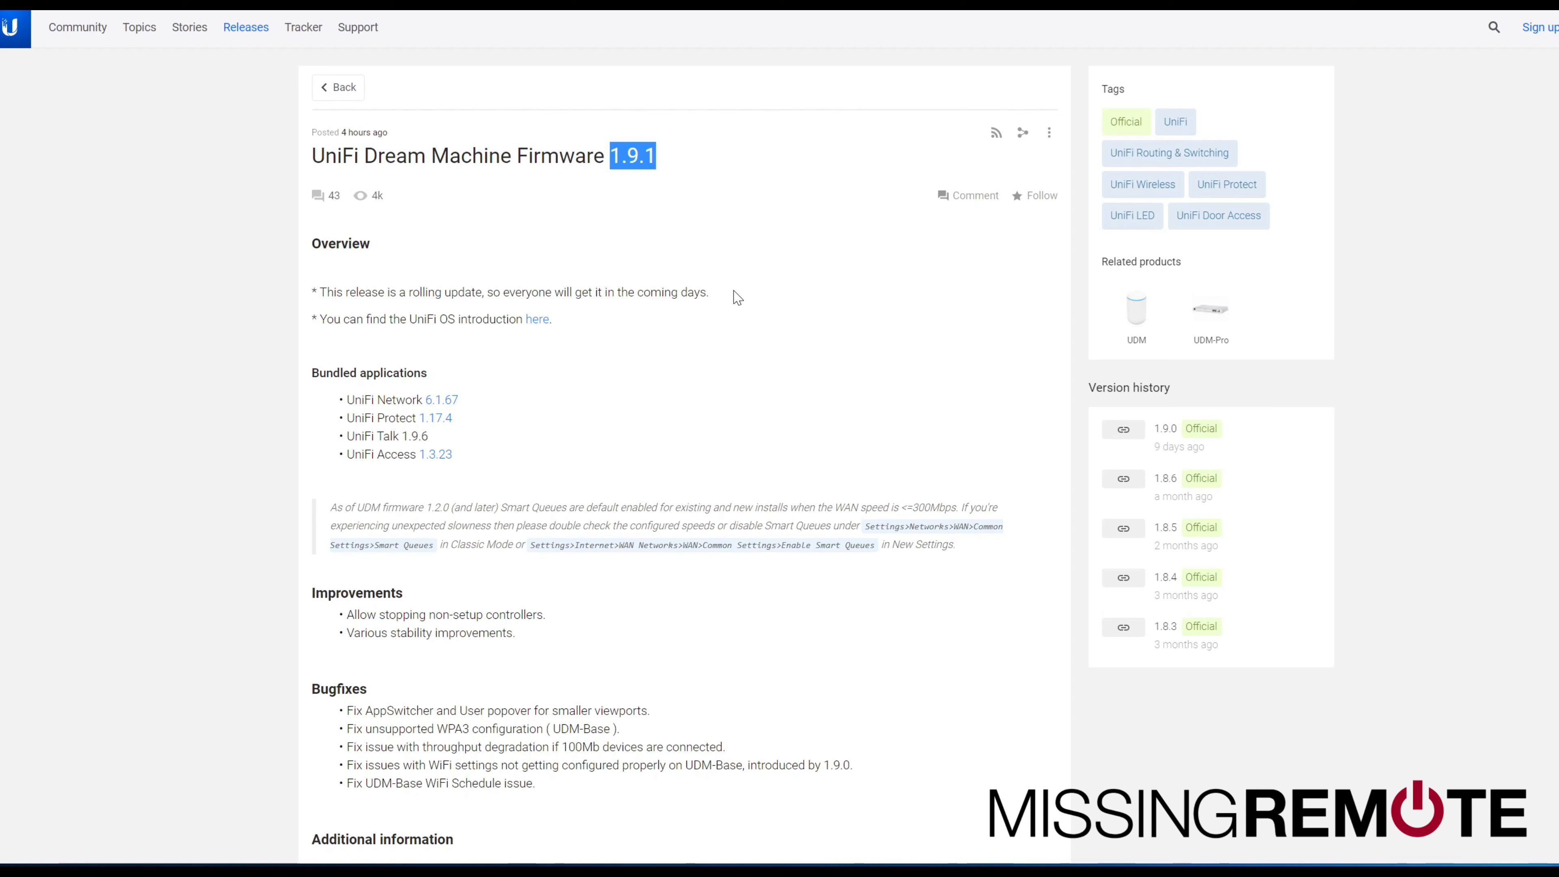
pyautogui.click(735, 331)
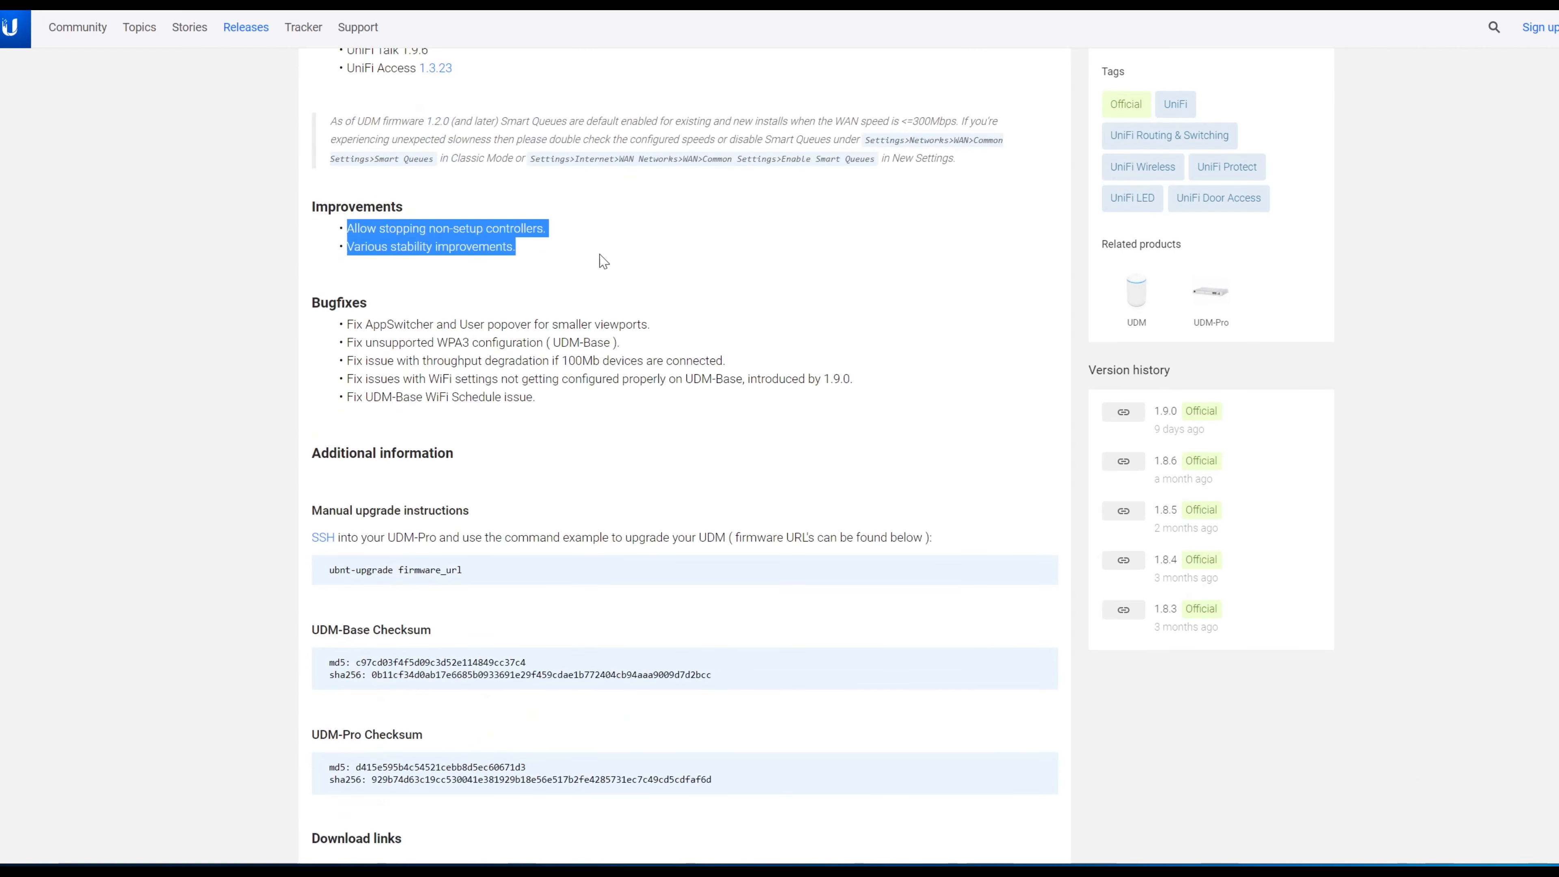
pyautogui.moveTo(479, 319)
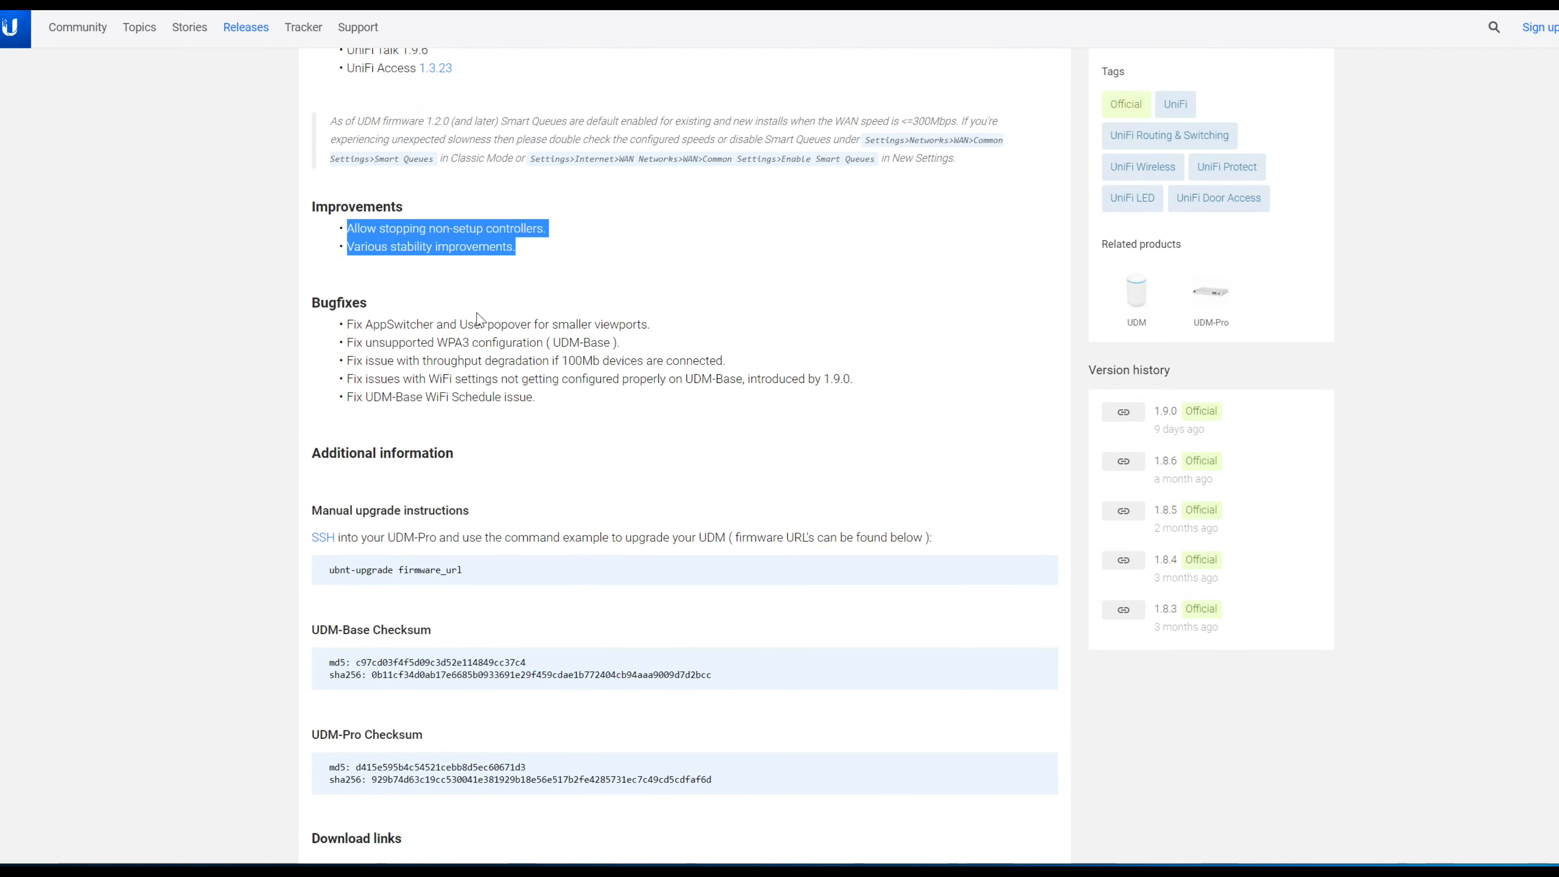
pyautogui.moveTo(480, 319)
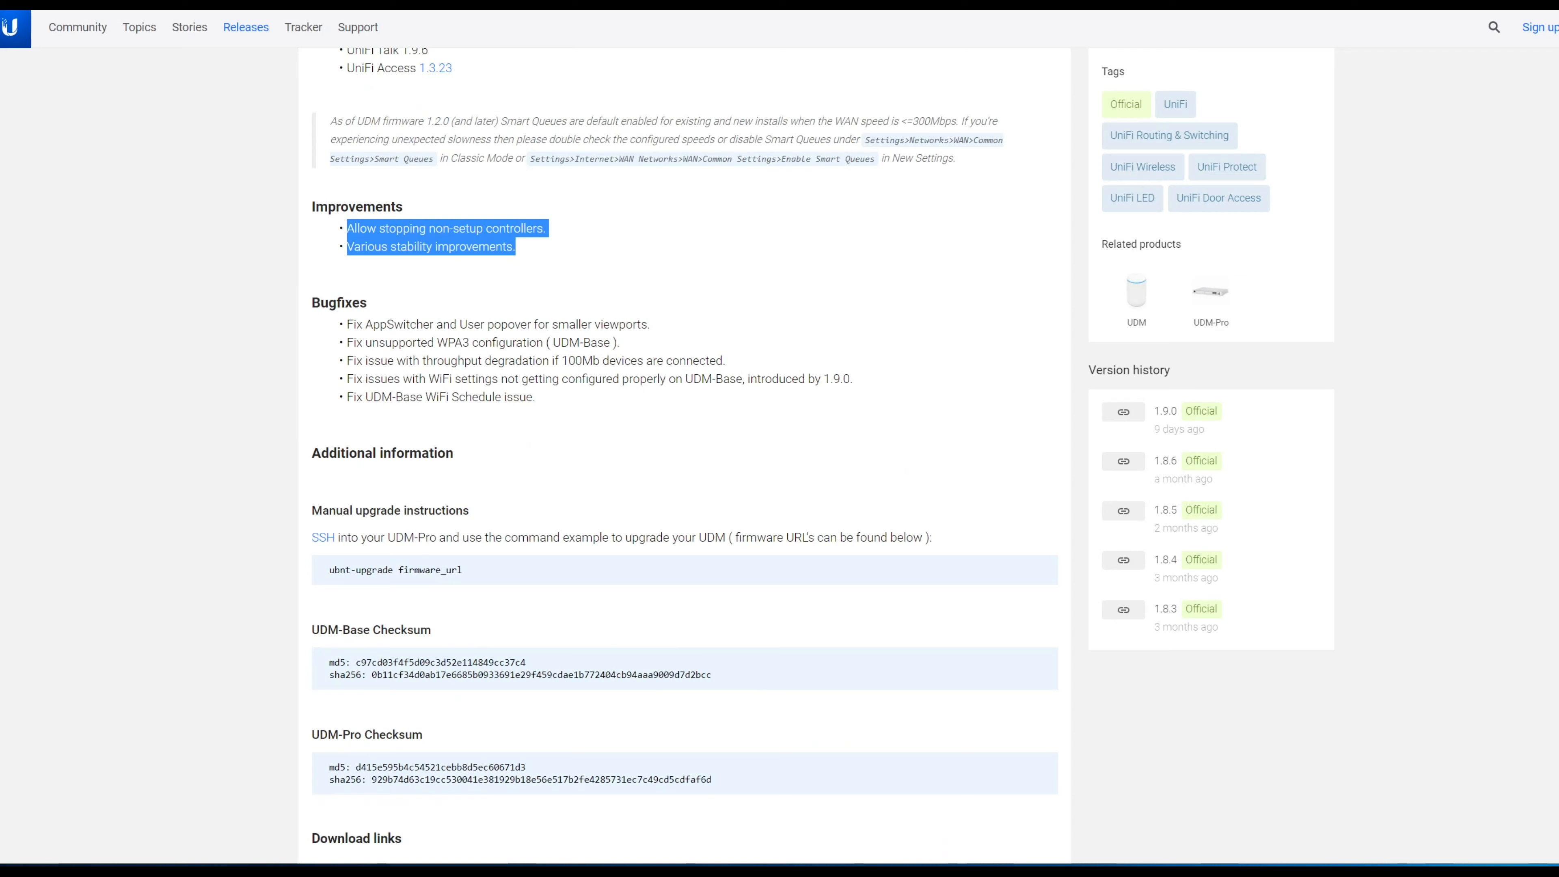
pyautogui.click(541, 273)
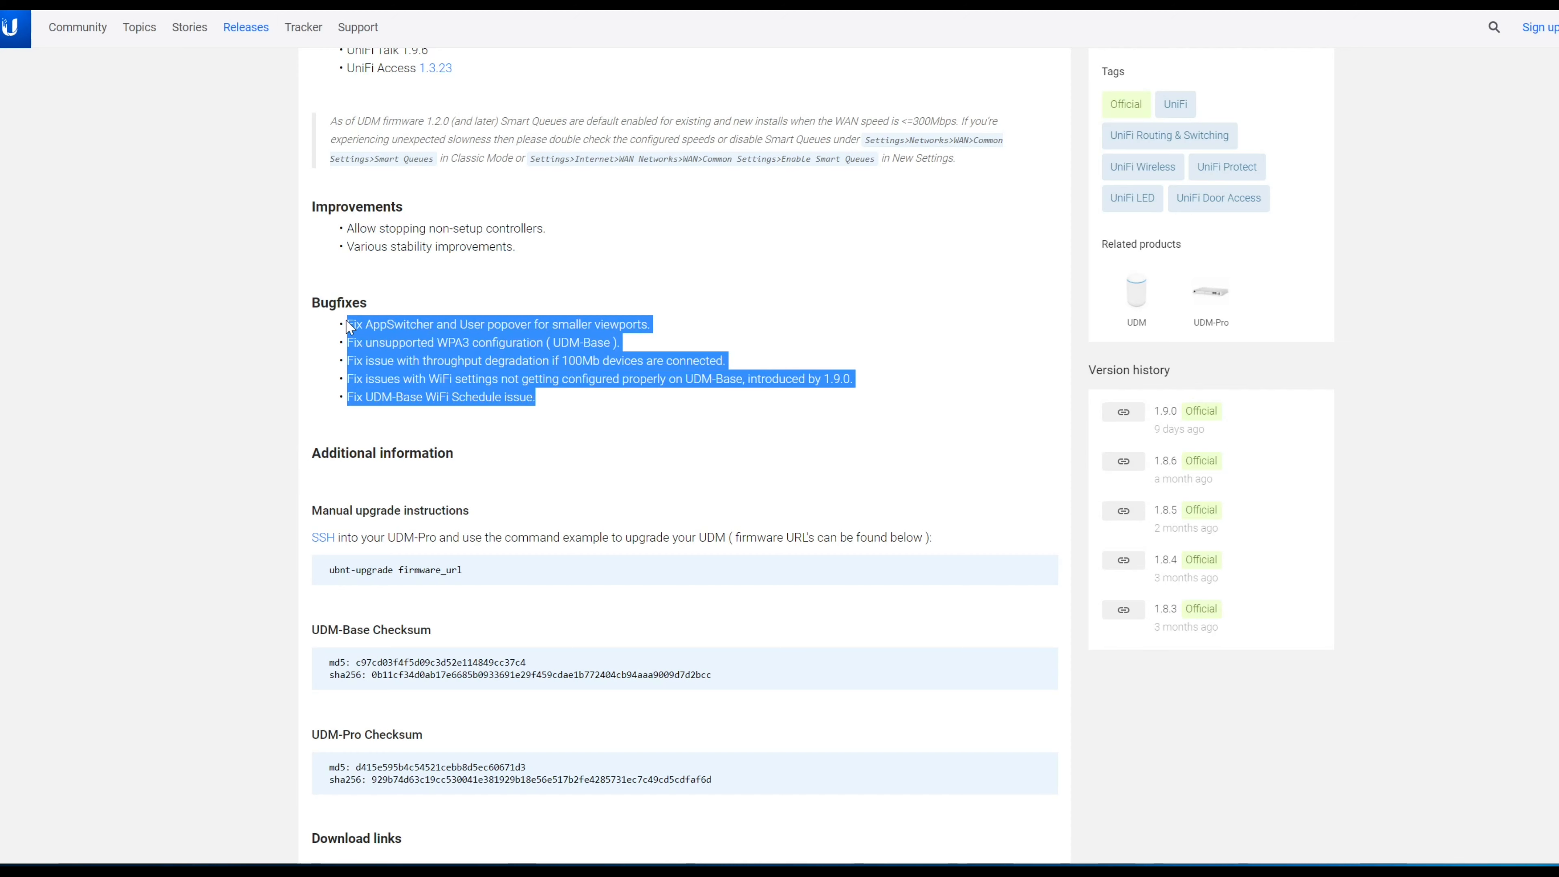
pyautogui.moveTo(665, 446)
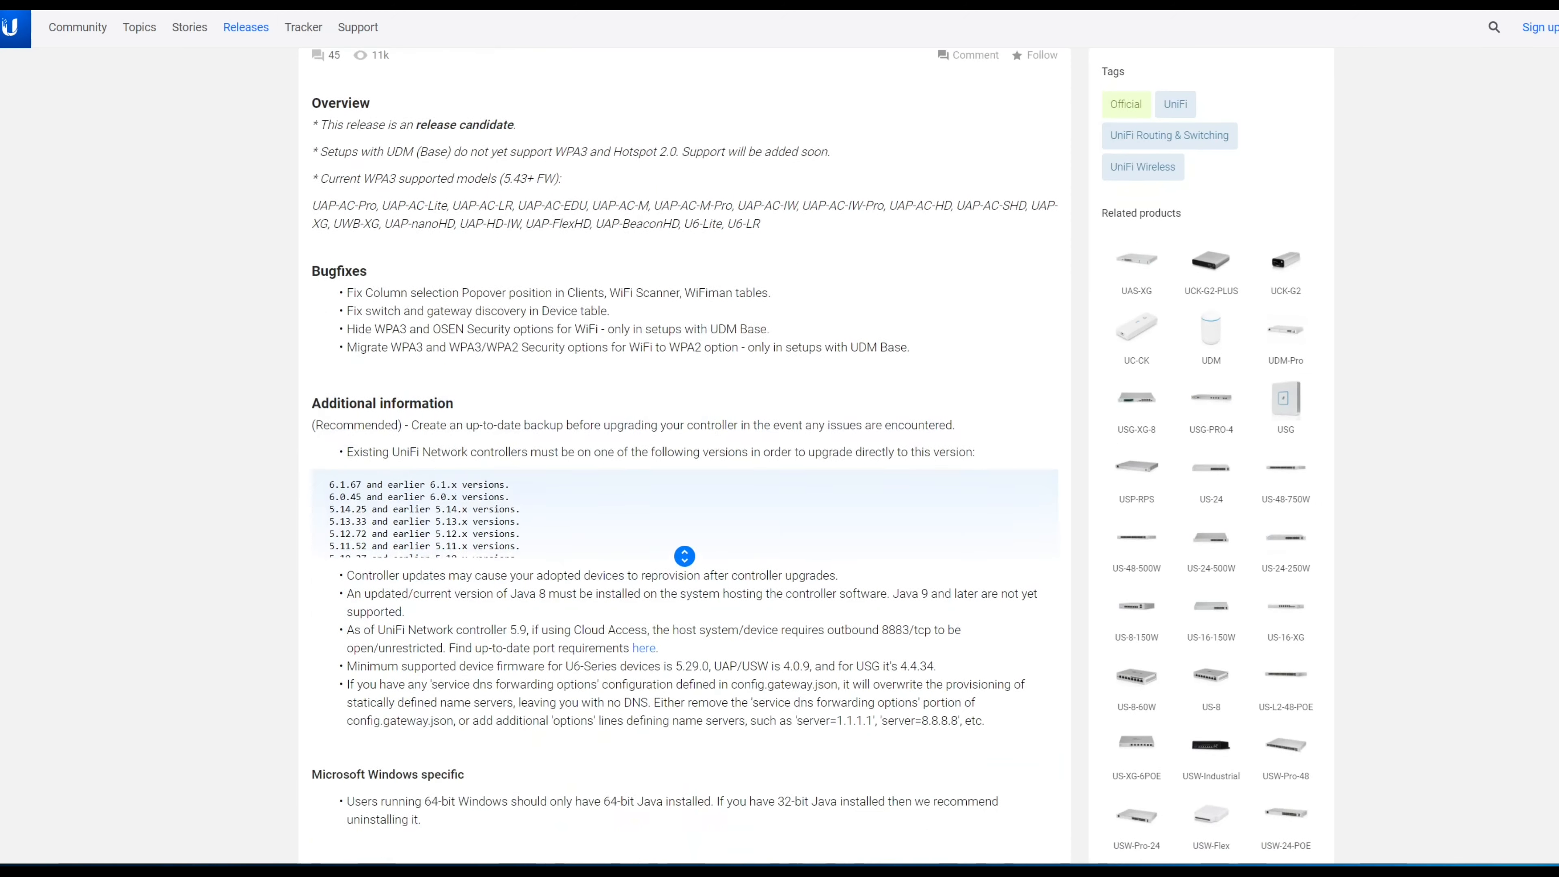
pyautogui.scroll(3)
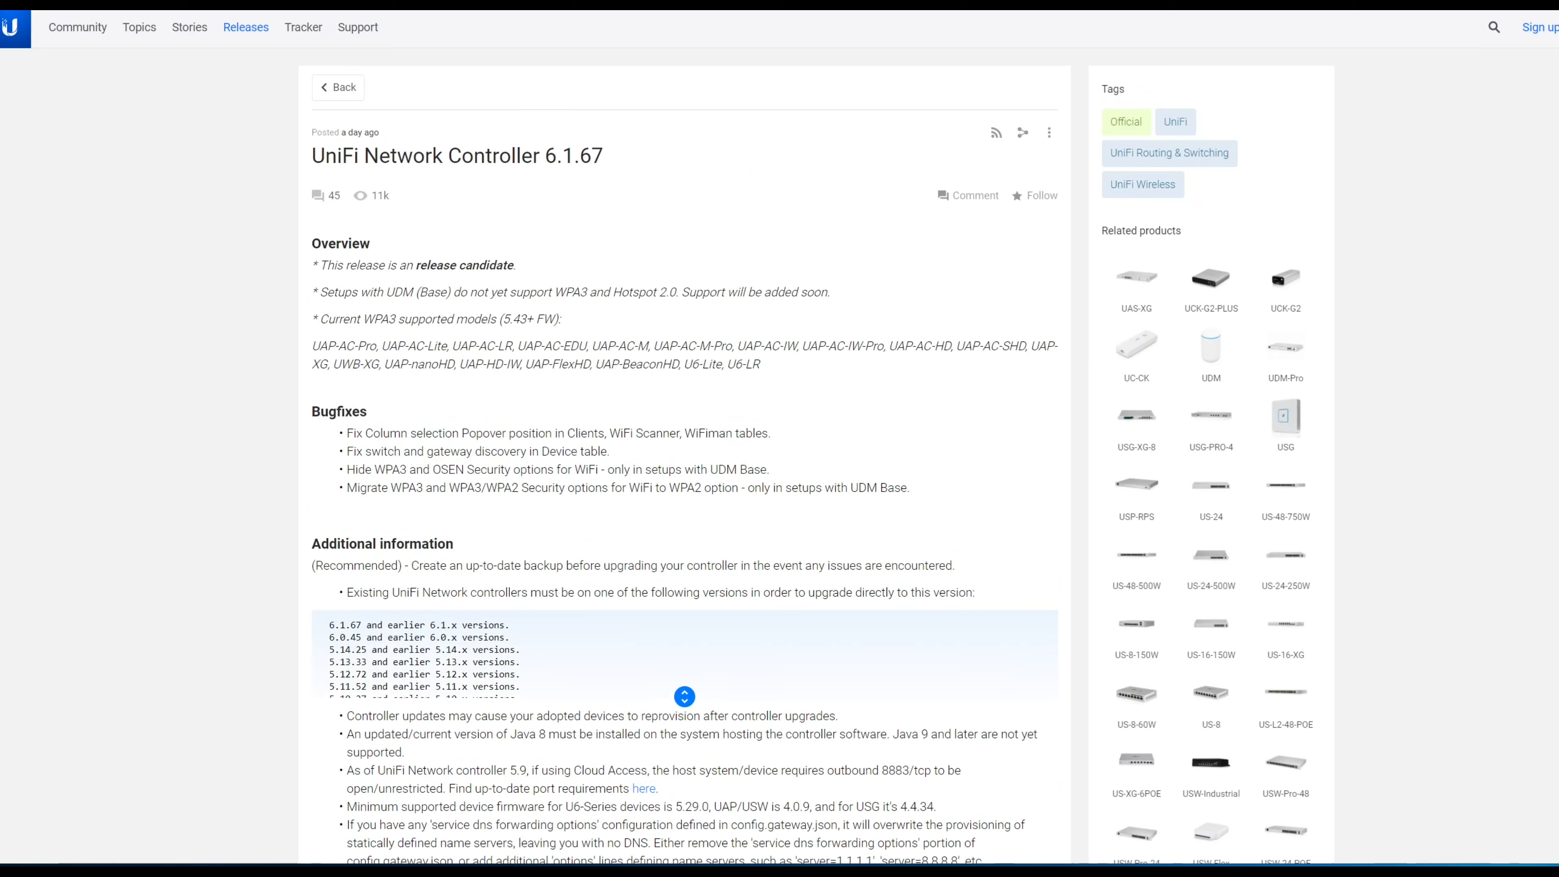
pyautogui.doubleClick(559, 155)
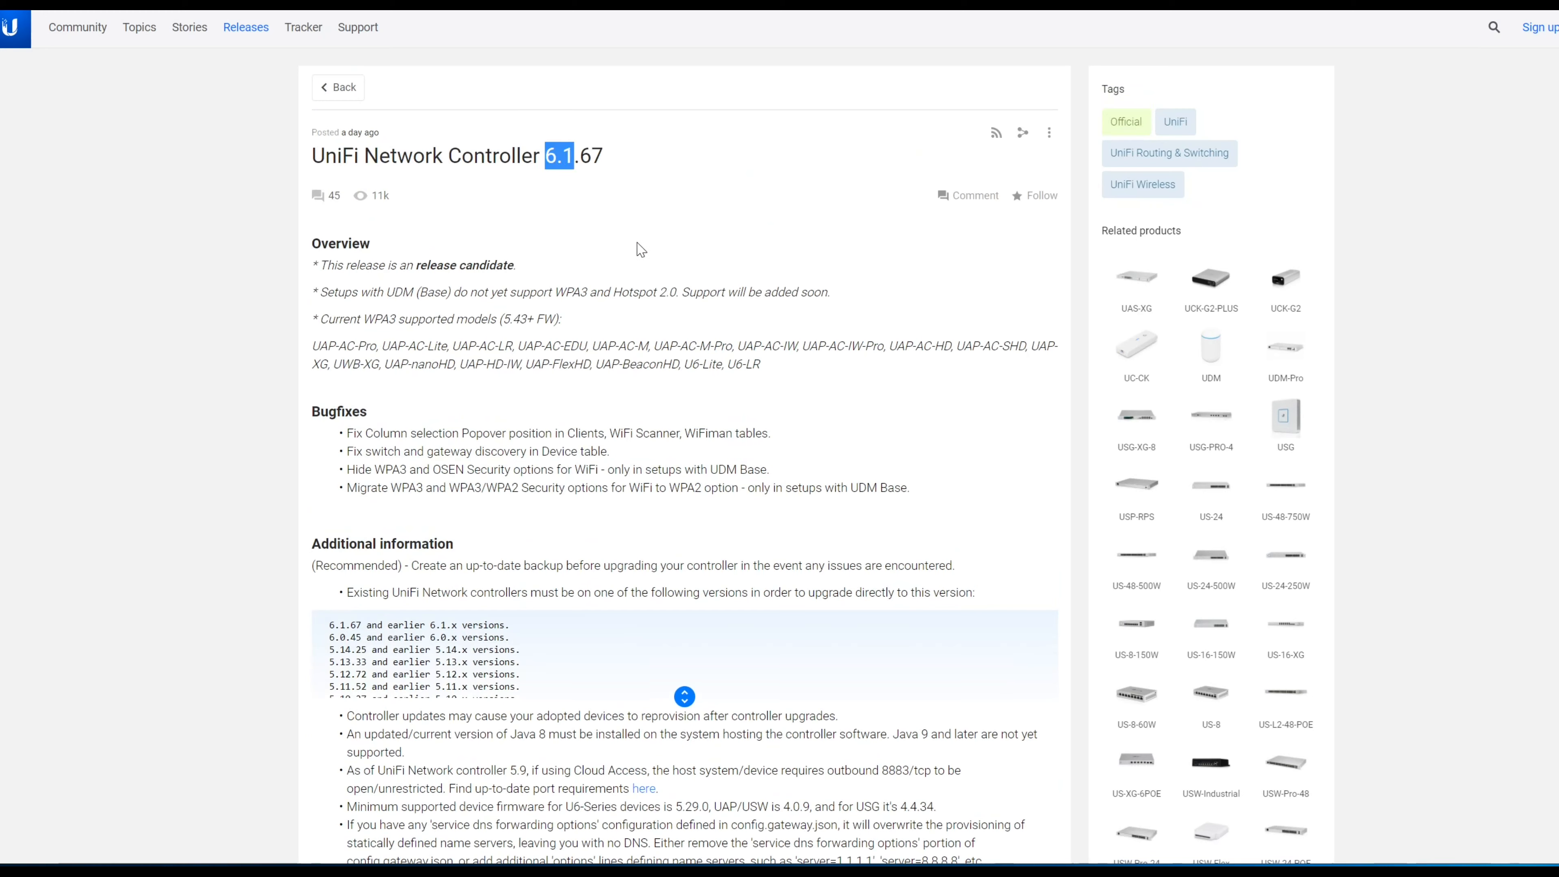
pyautogui.moveTo(612, 218)
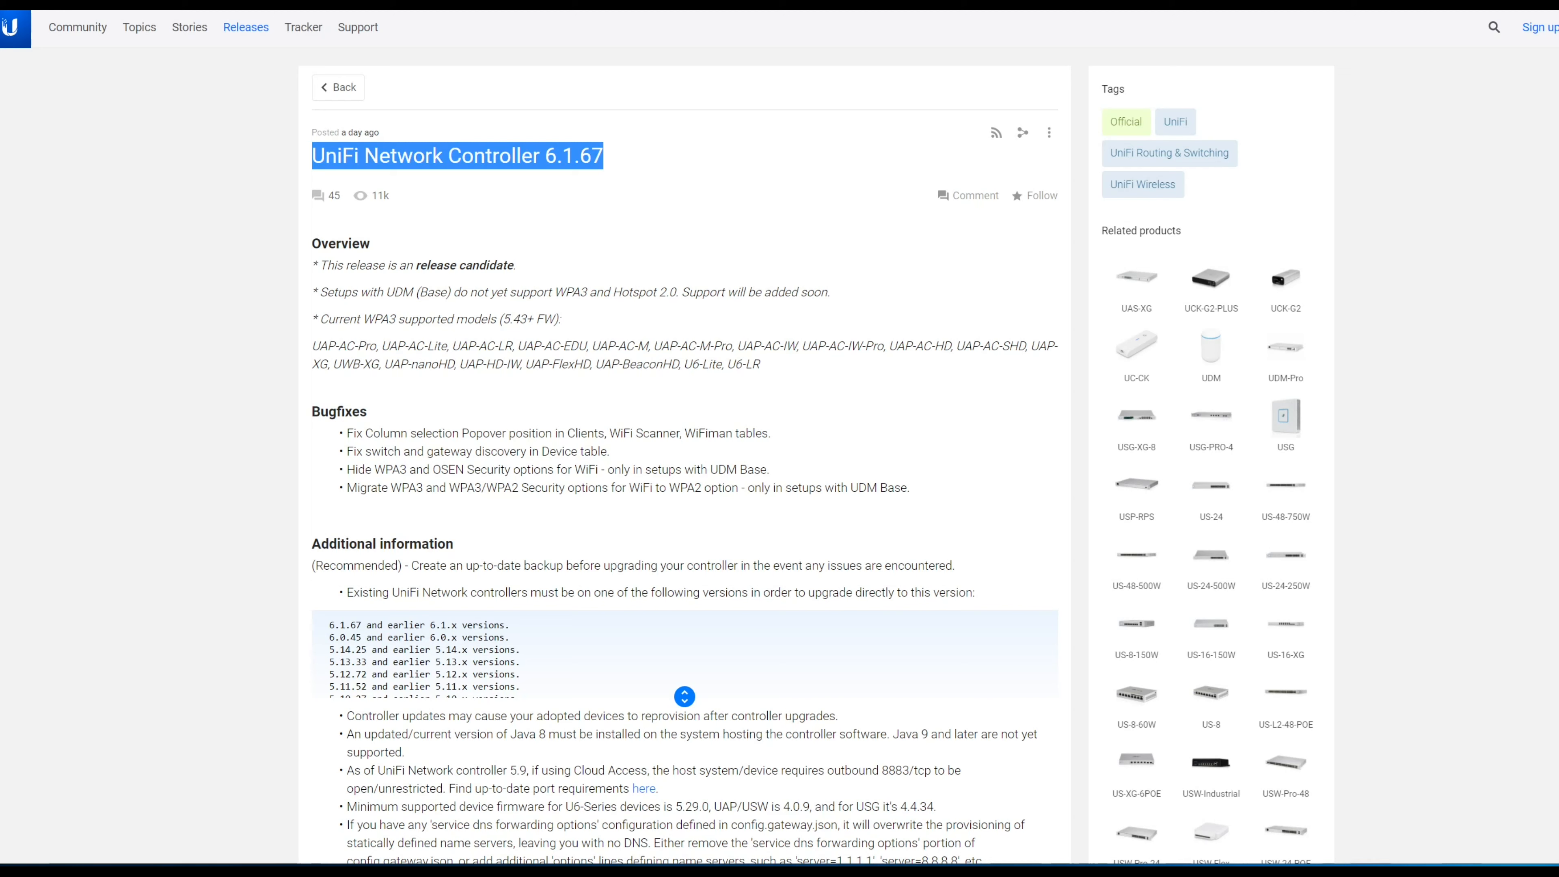
pyautogui.click(616, 217)
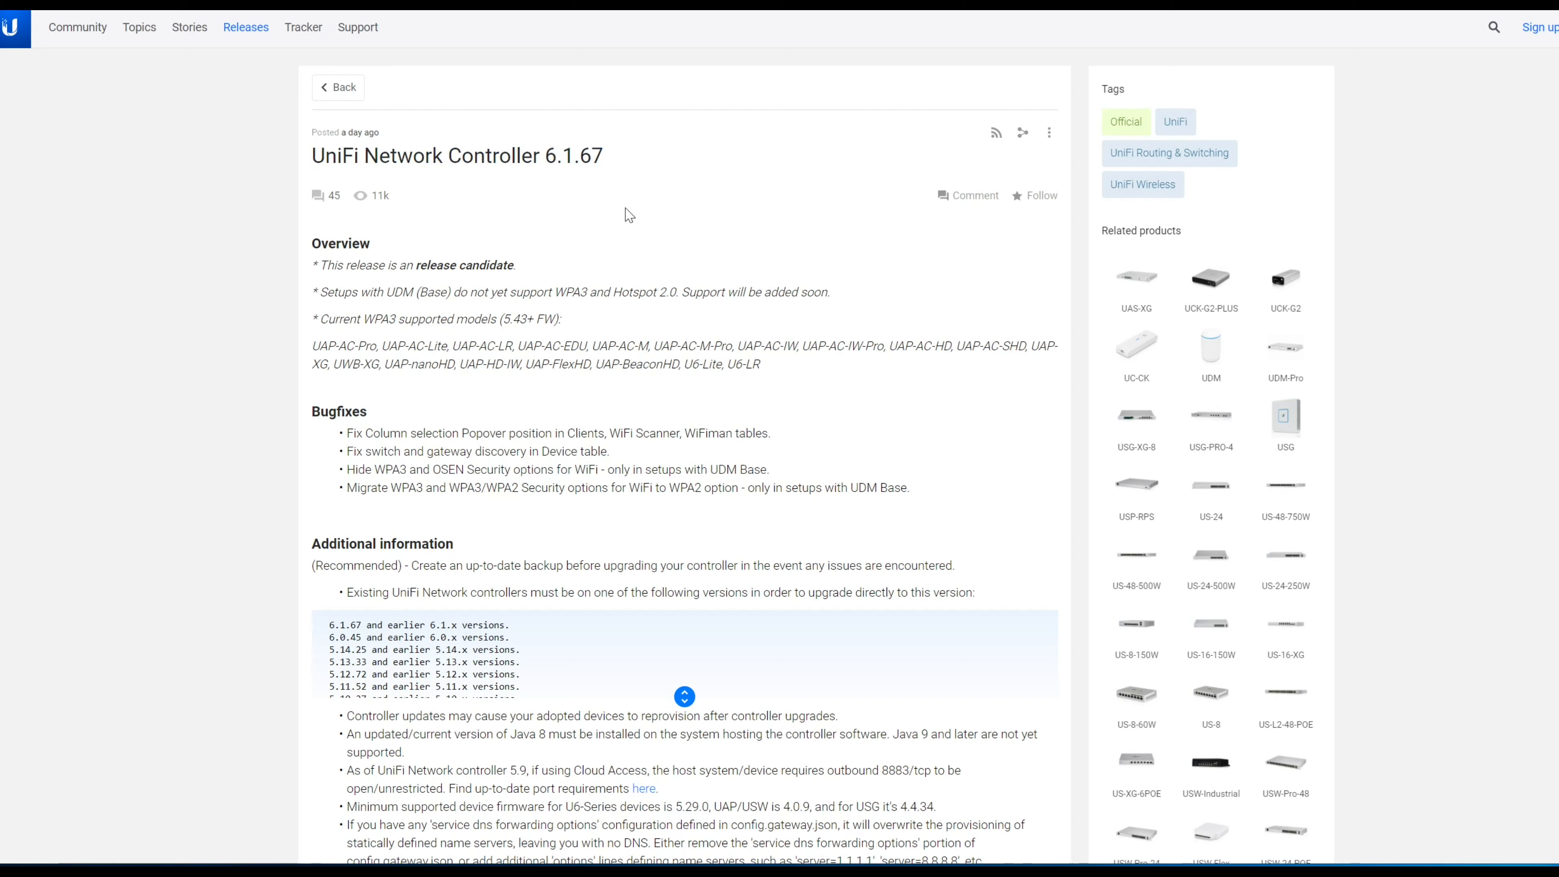
pyautogui.doubleClick(465, 265)
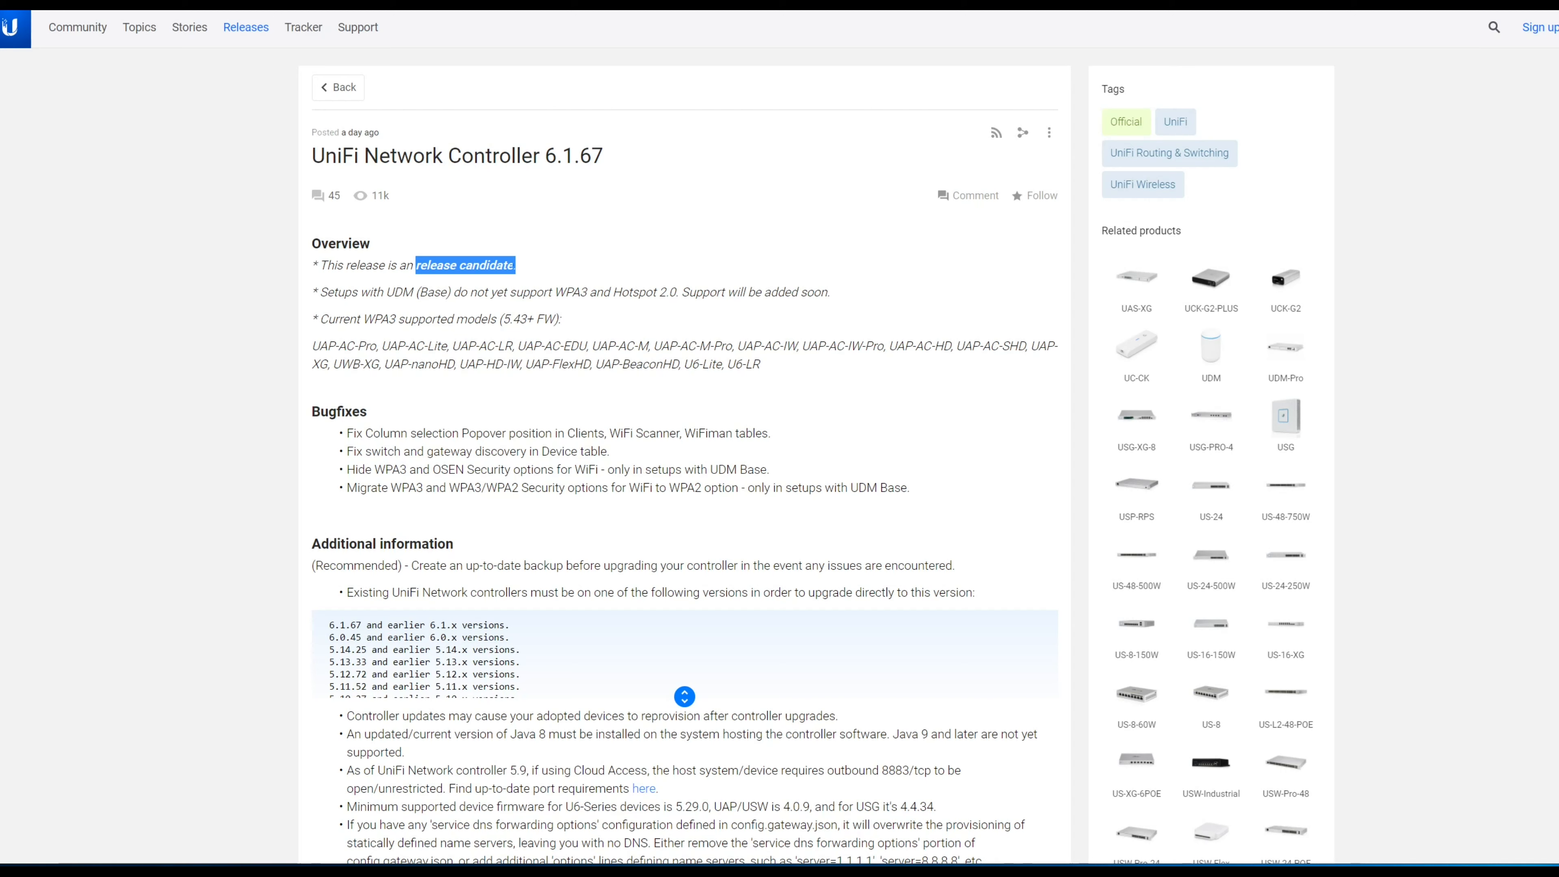
pyautogui.moveTo(607, 217)
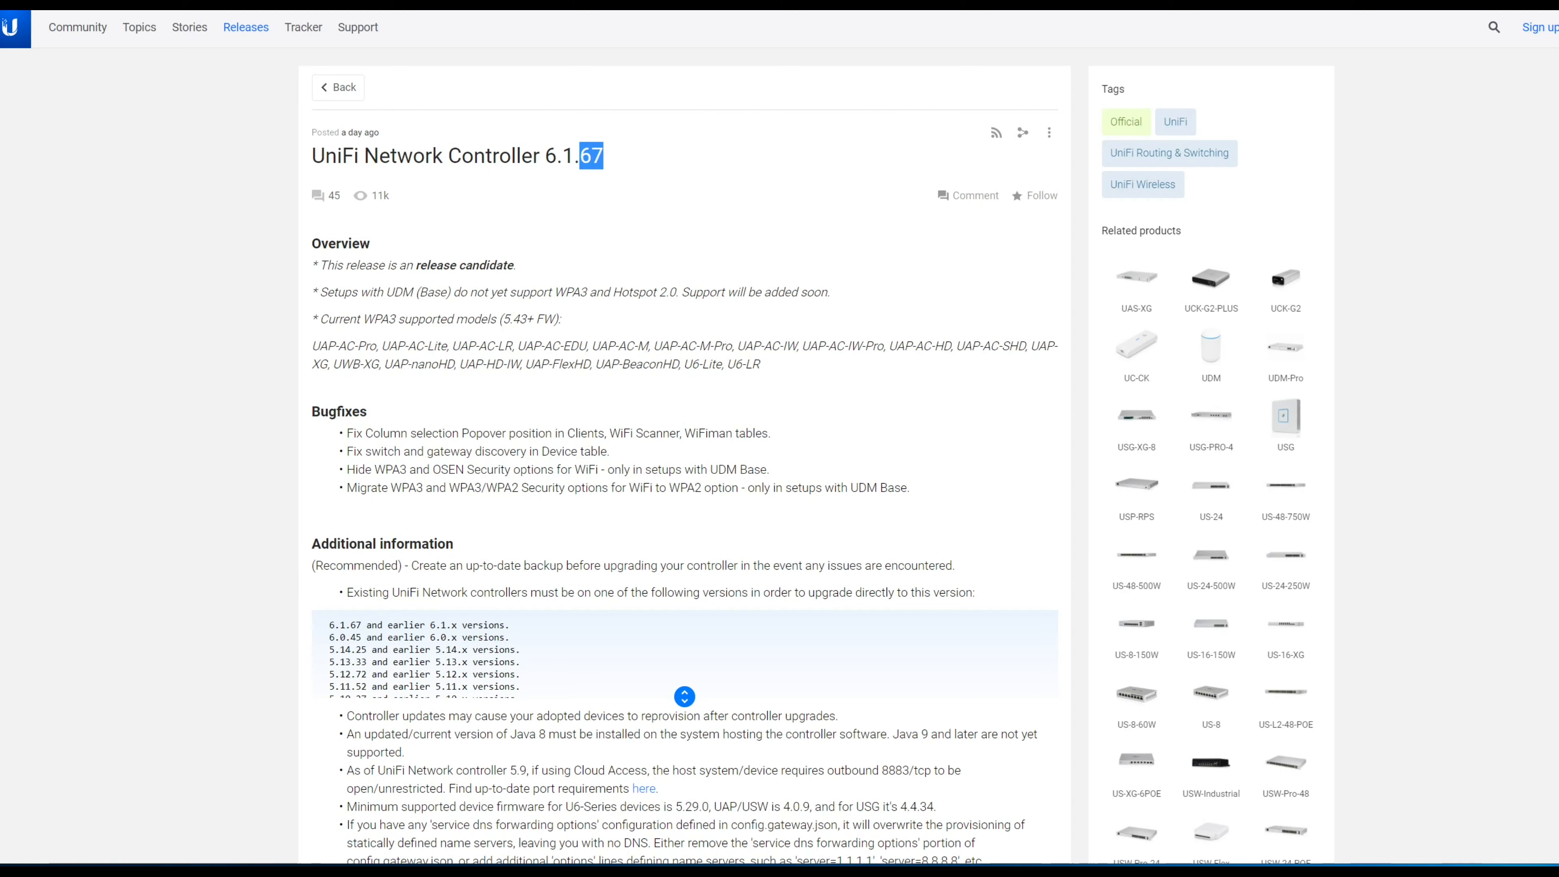
# - Scroll through the Additional information section of the 6.1.67 release page
pyautogui.scroll(-3)
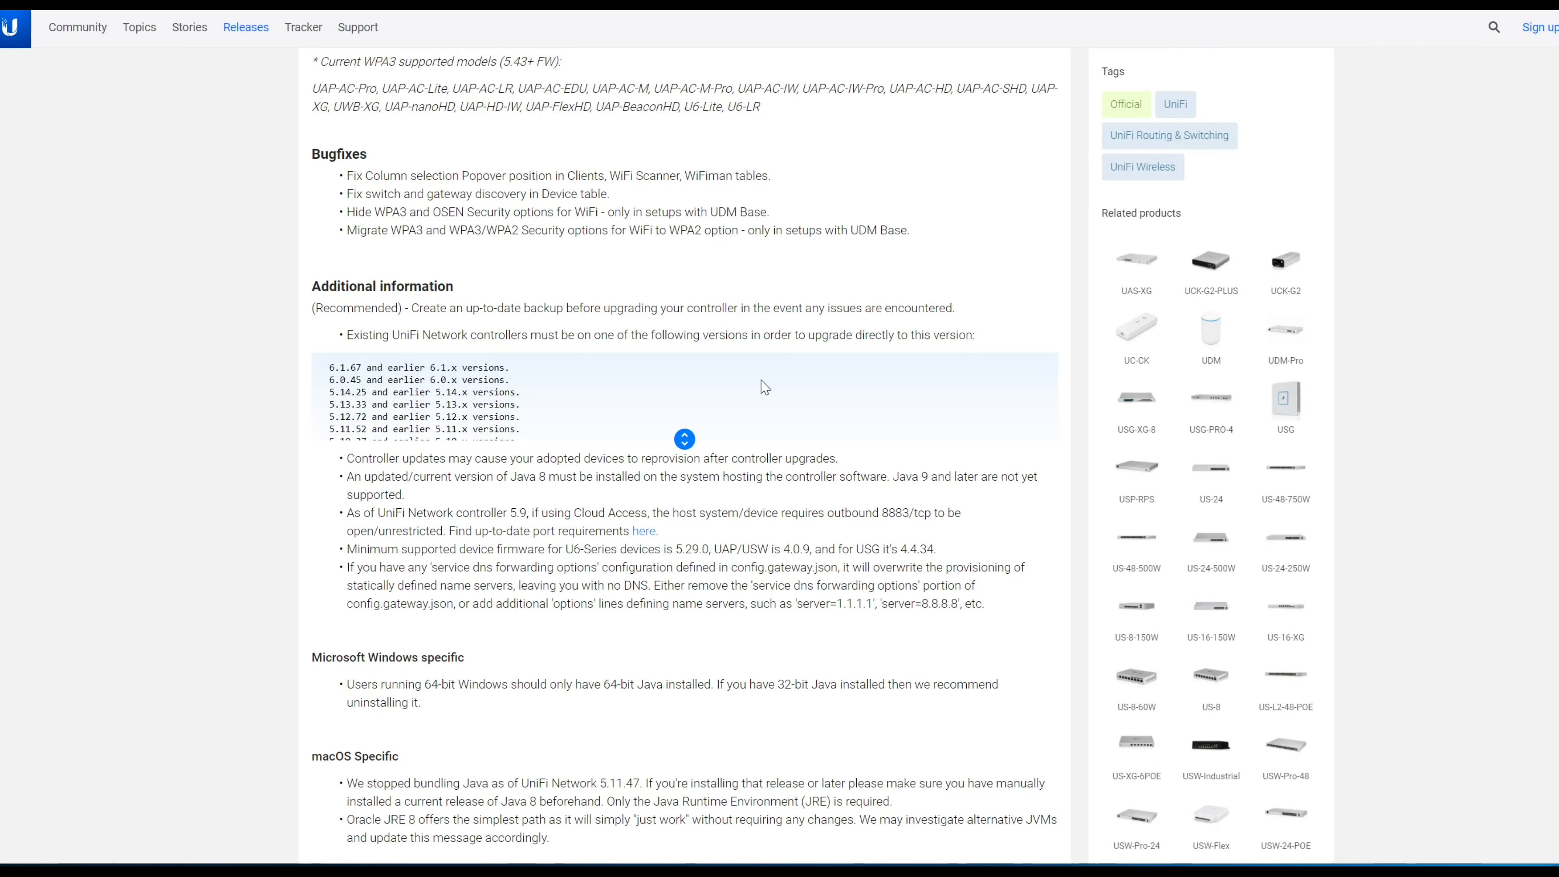
pyautogui.scroll(3)
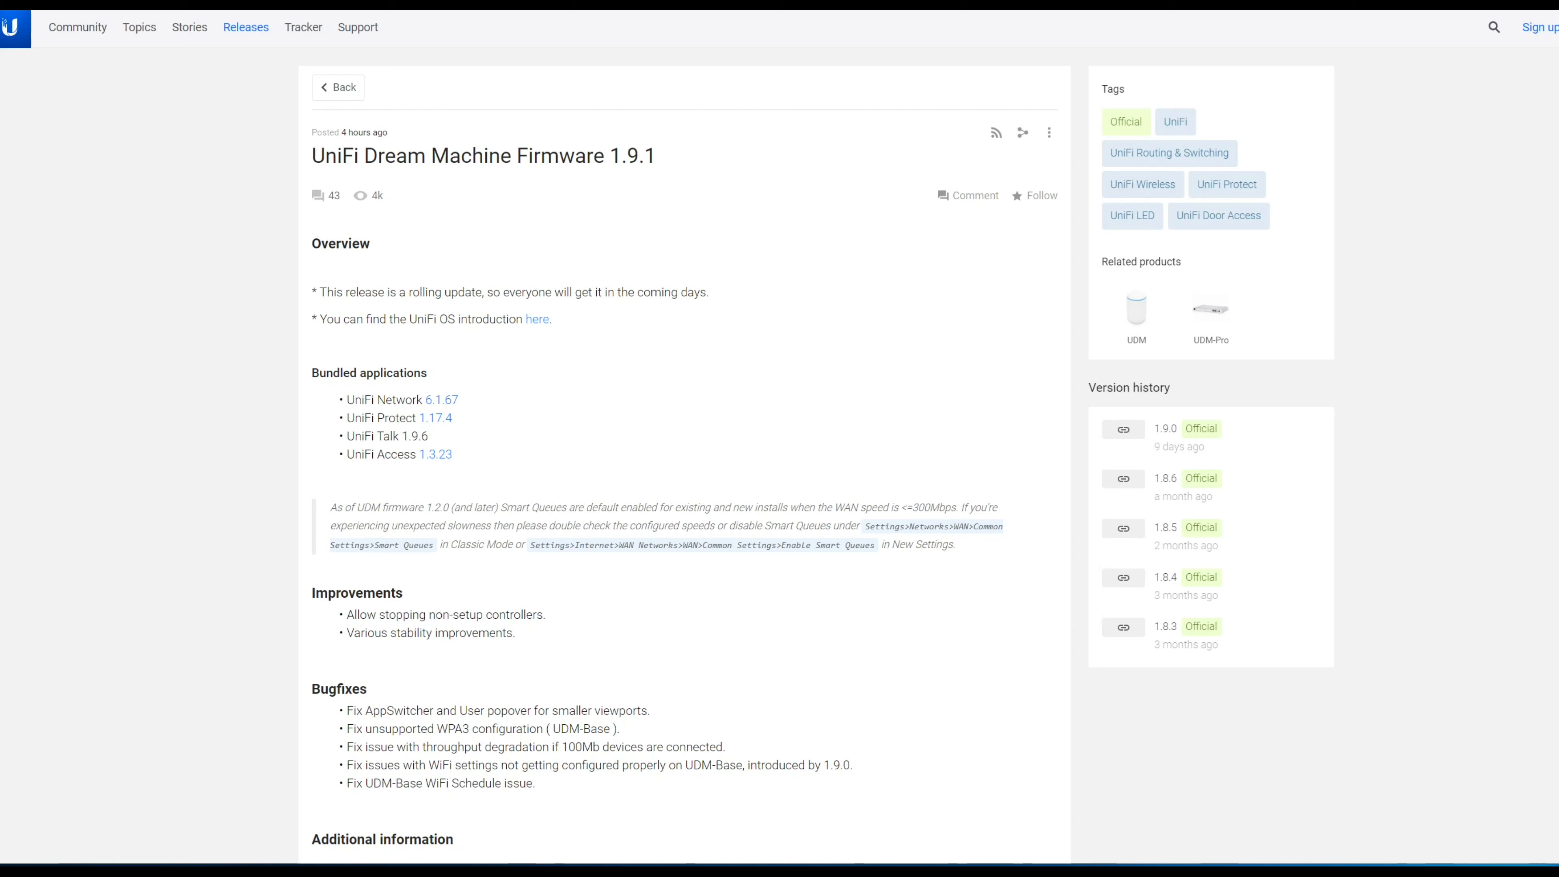
pyautogui.moveTo(311, 254)
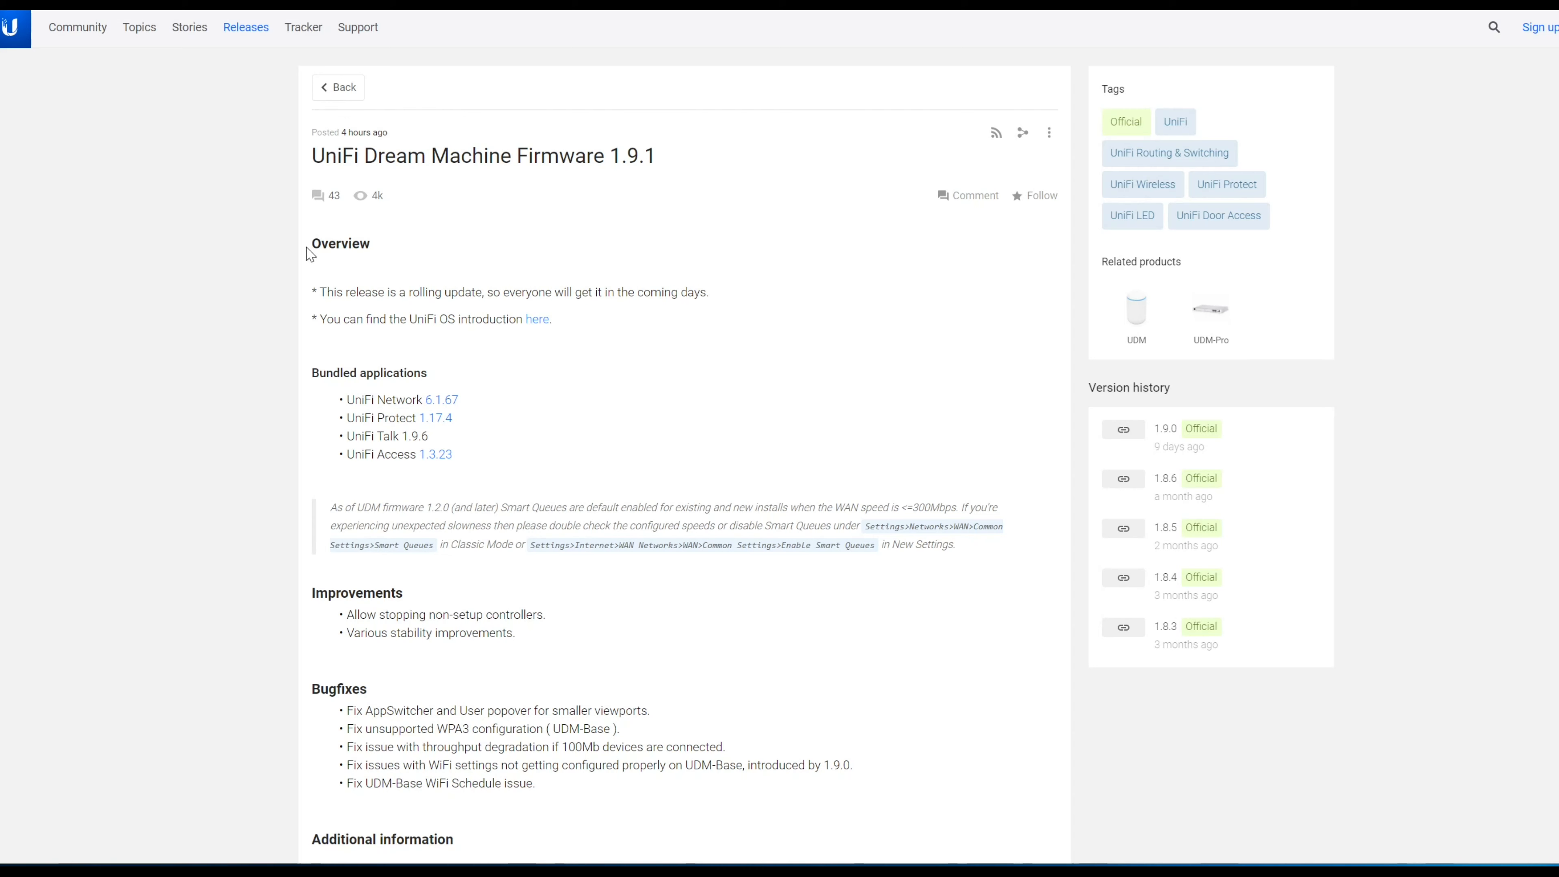